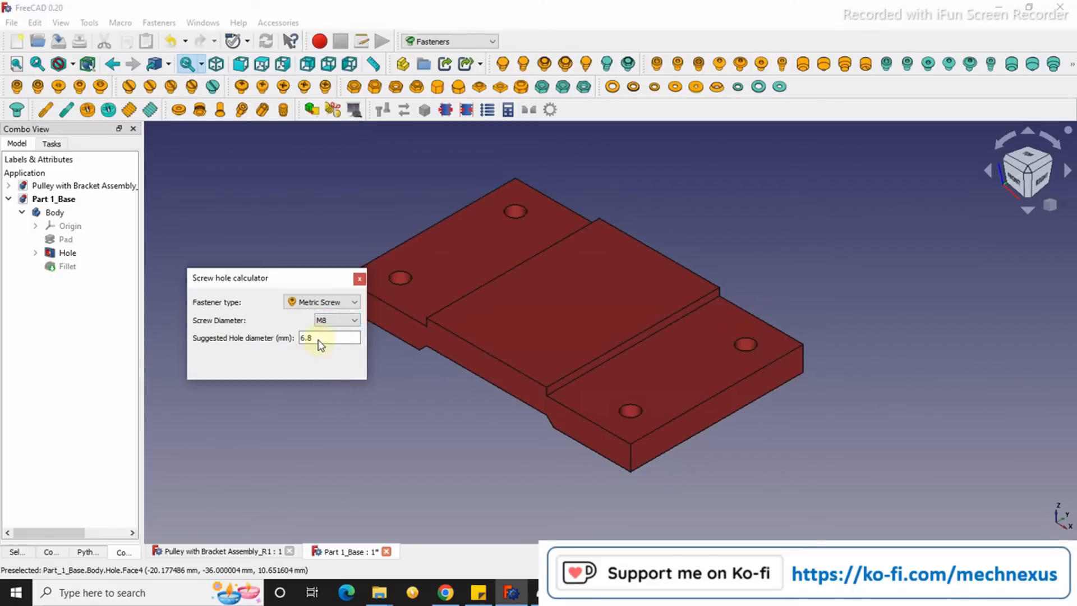
# Close the screw hole calculator showing the 6.8 mm hole suggestion for M8.
pyautogui.click(359, 278)
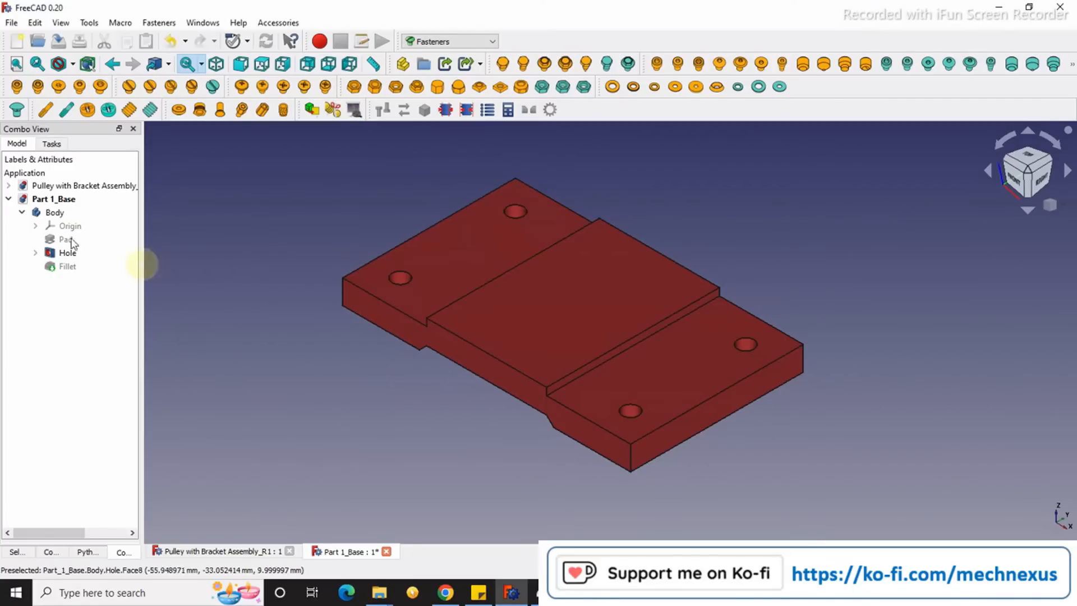